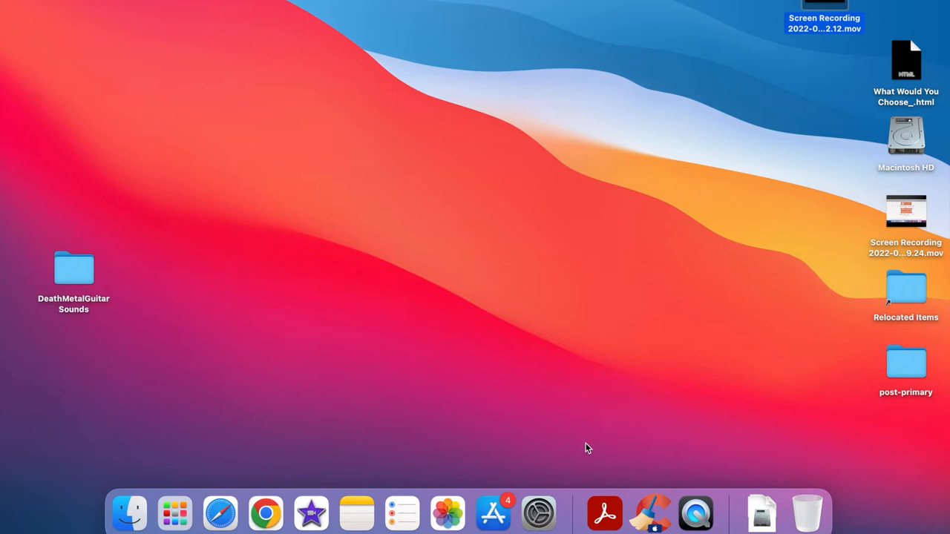
{"action": "mouse_move", "coordinate": [265, 512]}
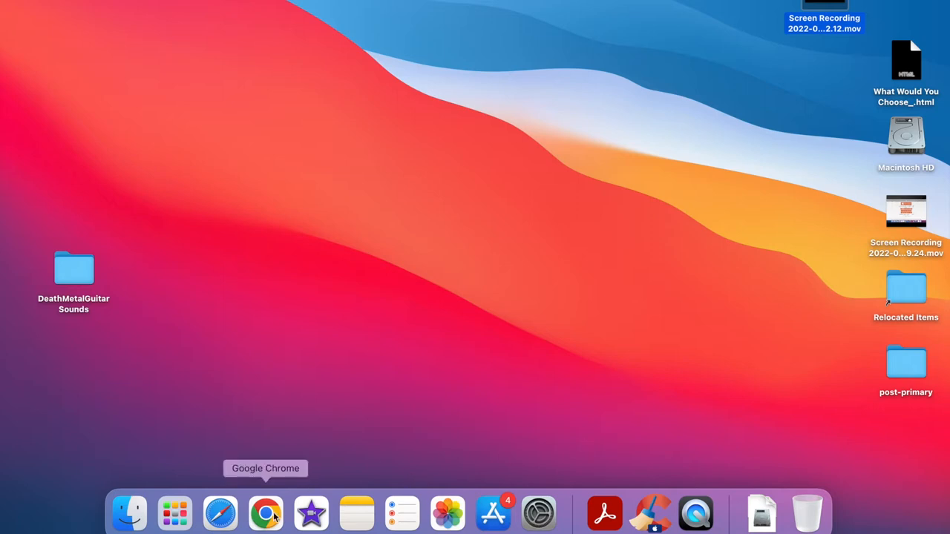
- Launch Google Chrome from the Dock
{"action": "left_click", "coordinate": [265, 512]}
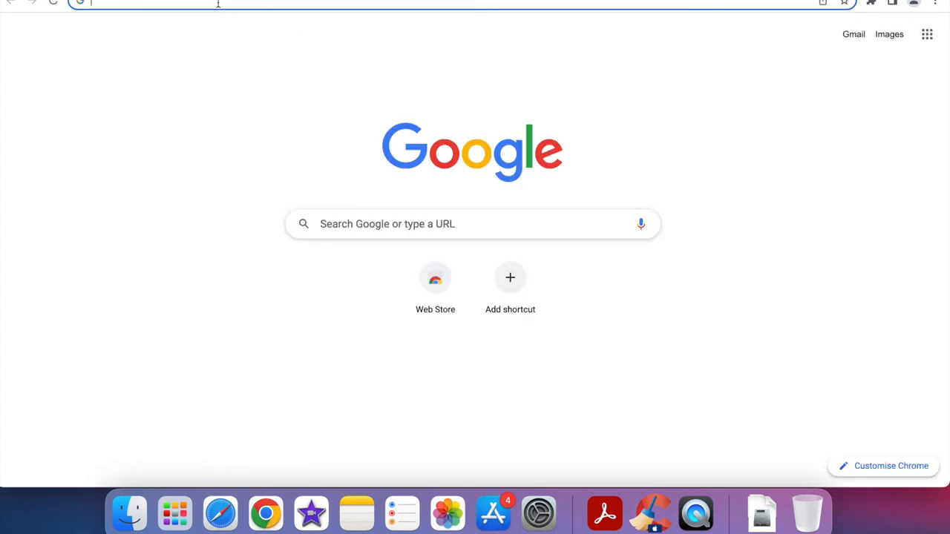
- Search 'prusa slicer download' and download prusa3d_mac_2_4_2.dmg from the prusa3d.com PrusaSlicer page
{"action": "type", "text": "prusa slicer download"}
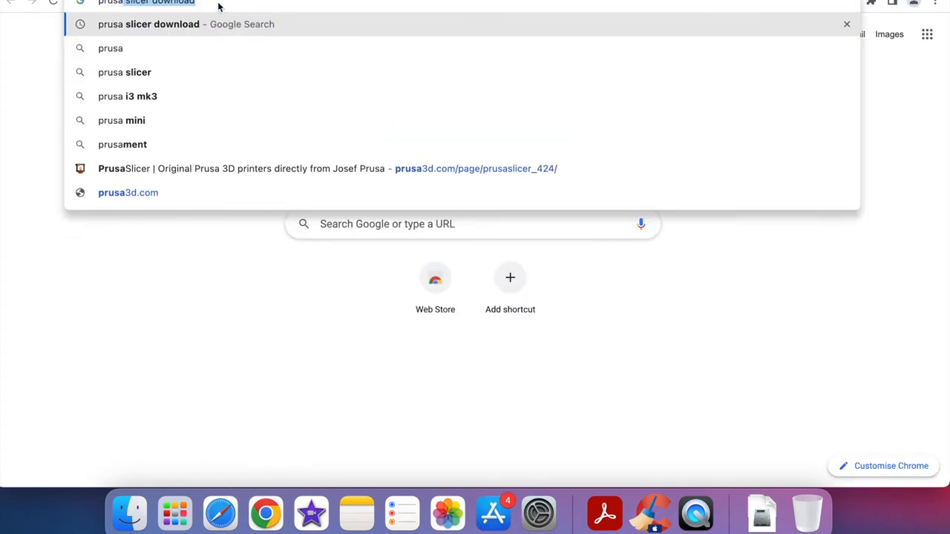
{"action": "left_click", "coordinate": [185, 24]}
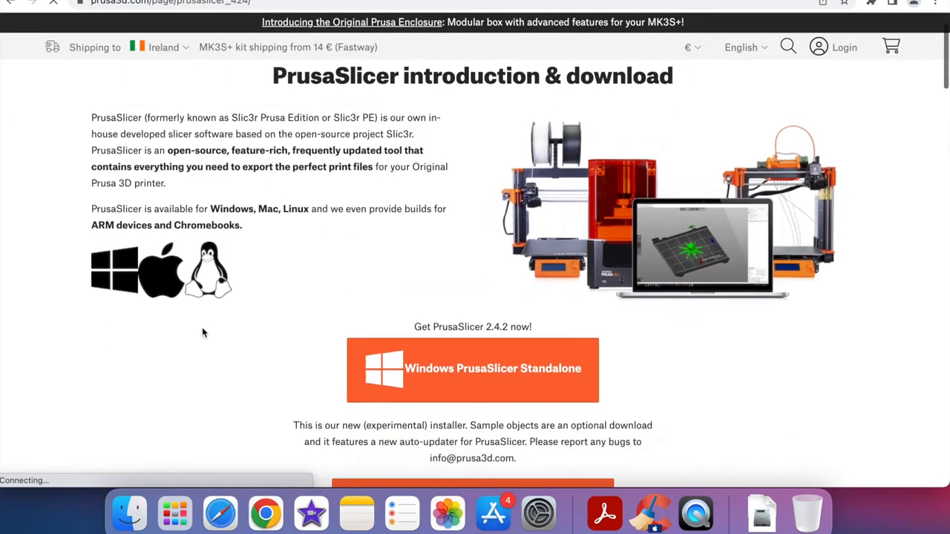
{"action": "scroll", "scroll_direction": "down", "scroll_amount": 3}
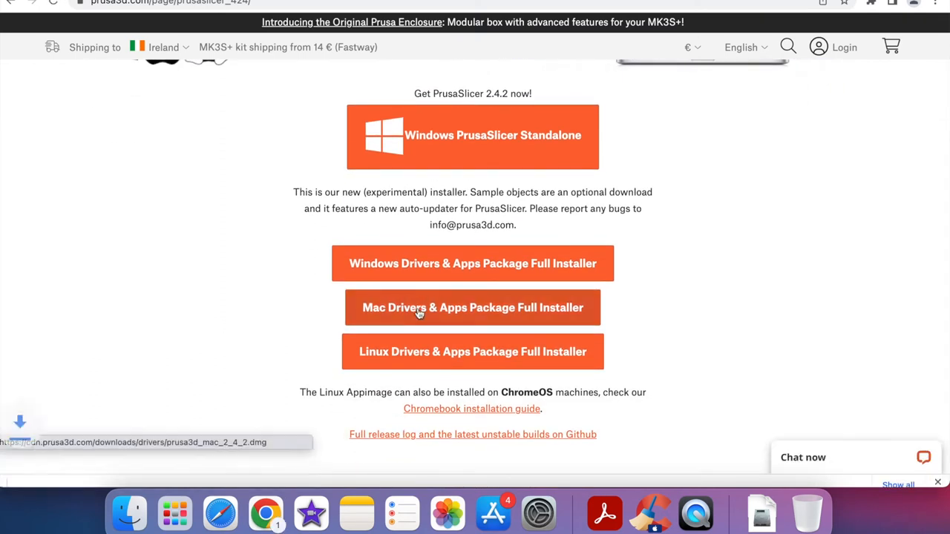
{"action": "left_click", "coordinate": [472, 307]}
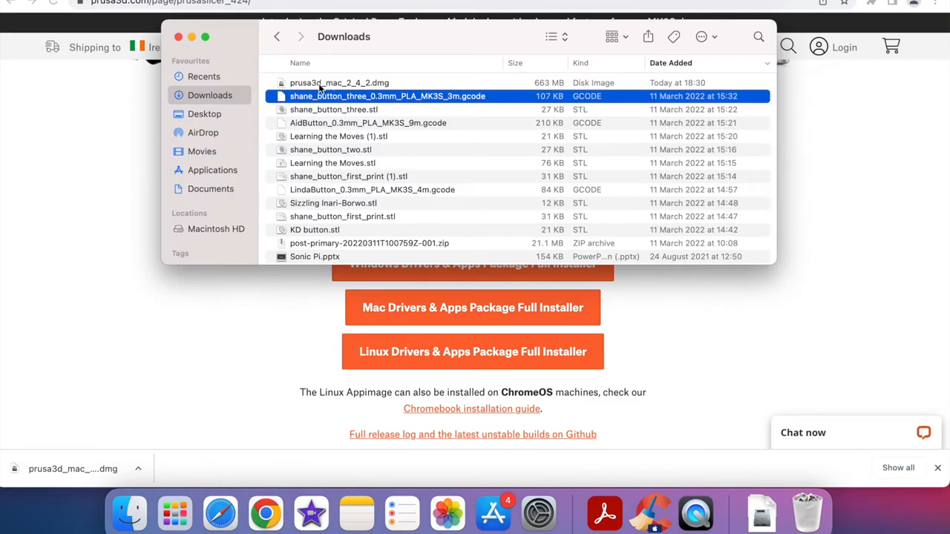
- Copy Original Prusa Drivers from the .dmg into Applications, overwriting the old folder with password authorization
{"action": "double_click", "coordinate": [338, 83]}
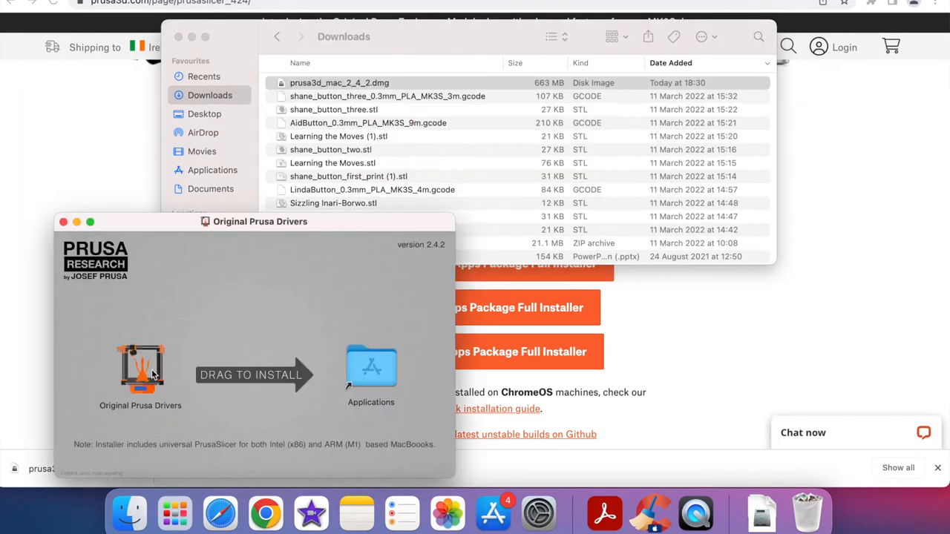
{"action": "left_click_drag", "start_coordinate": [140, 368], "coordinate": [371, 368]}
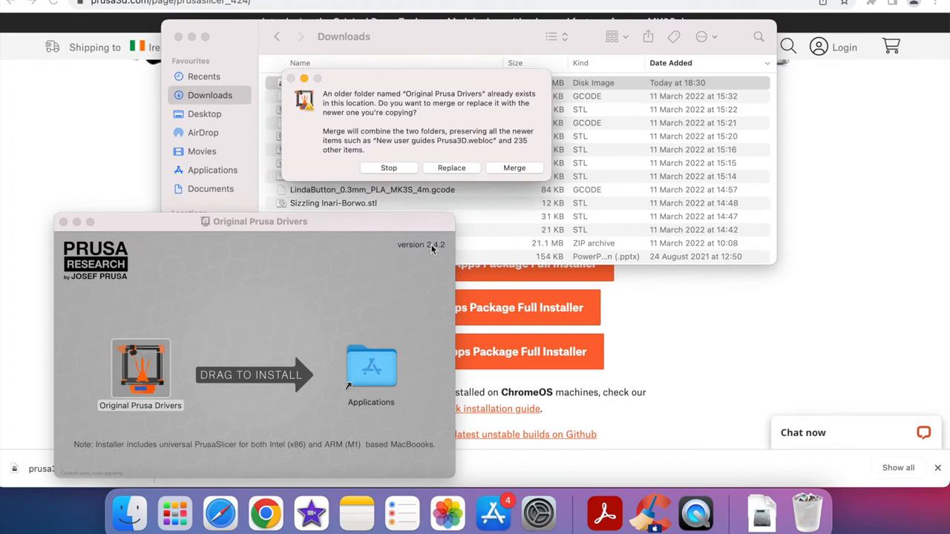
{"action": "left_click", "coordinate": [514, 166]}
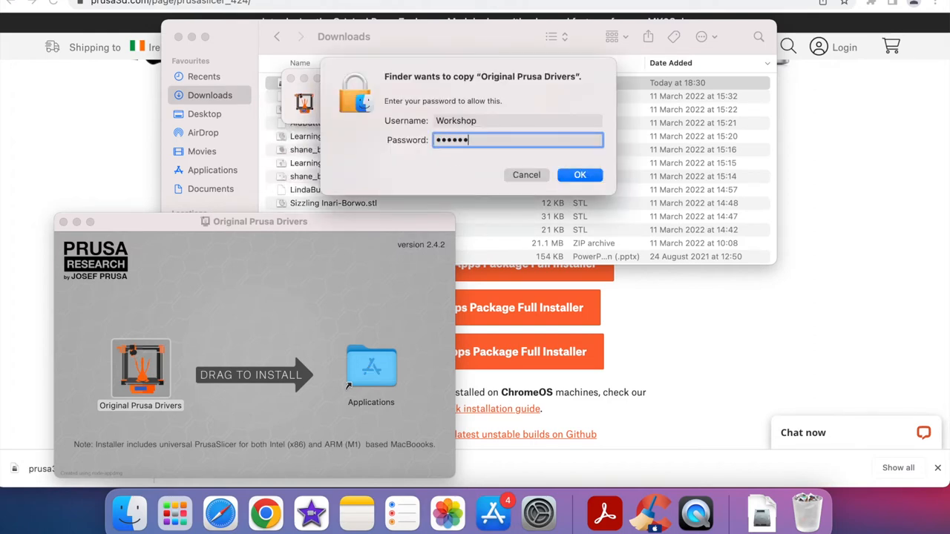
{"action": "left_click", "coordinate": [579, 175]}
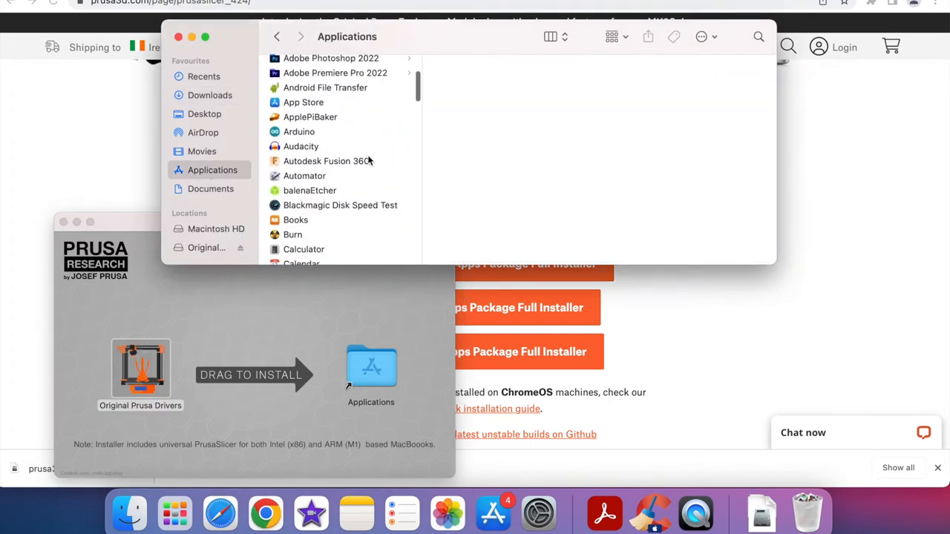
- Launch PrusaSlicer from Applications > Original Prusa Drivers
{"action": "scroll", "scroll_direction": "down", "scroll_amount": 3}
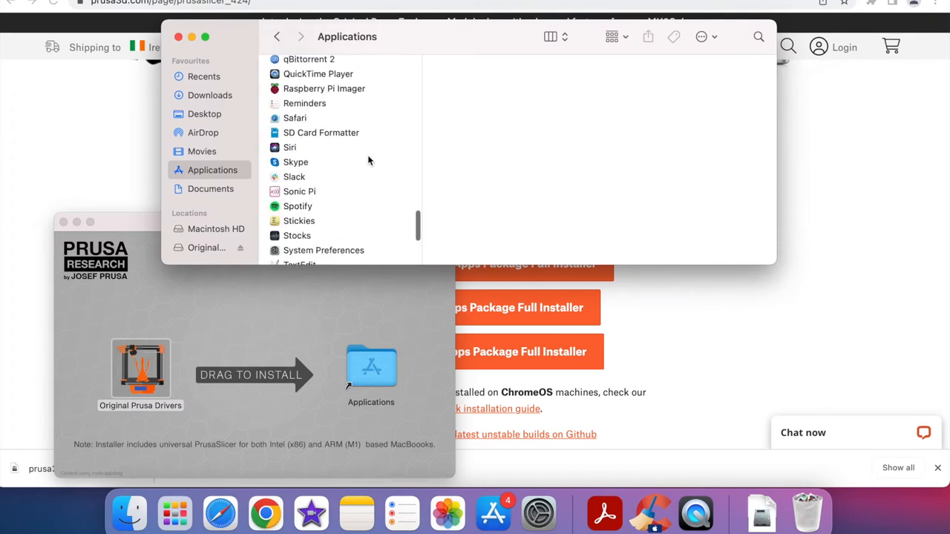
{"action": "left_click", "coordinate": [326, 110]}
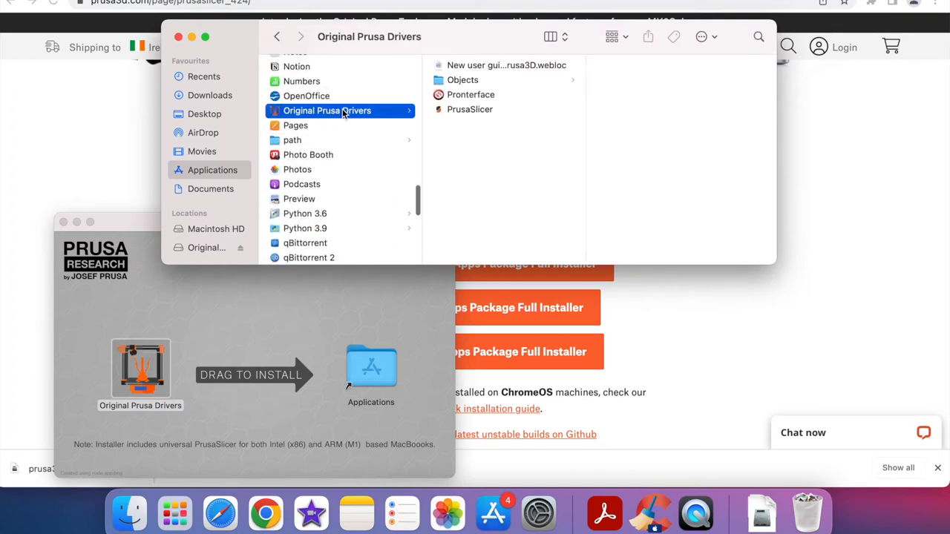
{"action": "left_click", "coordinate": [469, 110]}
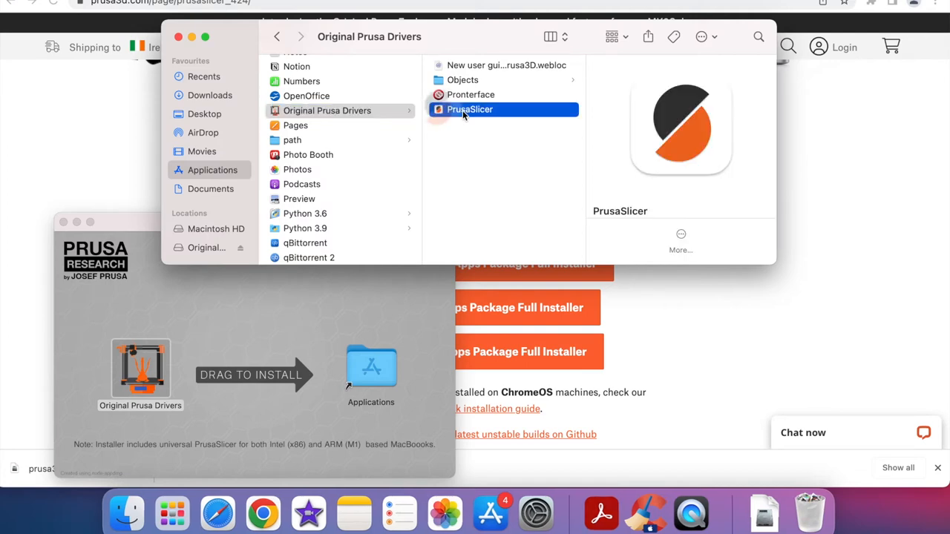
{"action": "double_click", "coordinate": [469, 110]}
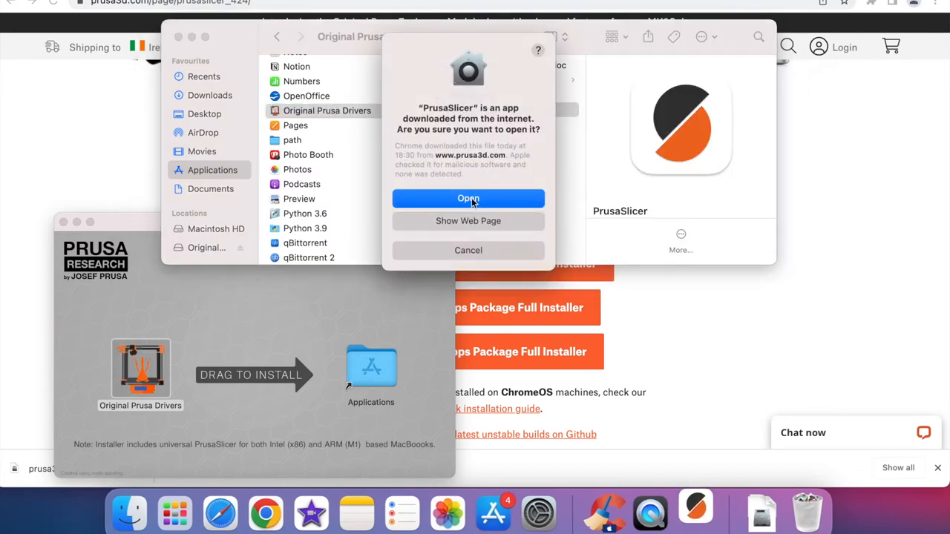
- Confirm opening PrusaSlicer and choose Original Prusa i3 MK3S & MK3S+ with 0.4 mm nozzle in the wizard
{"action": "left_click", "coordinate": [470, 199]}
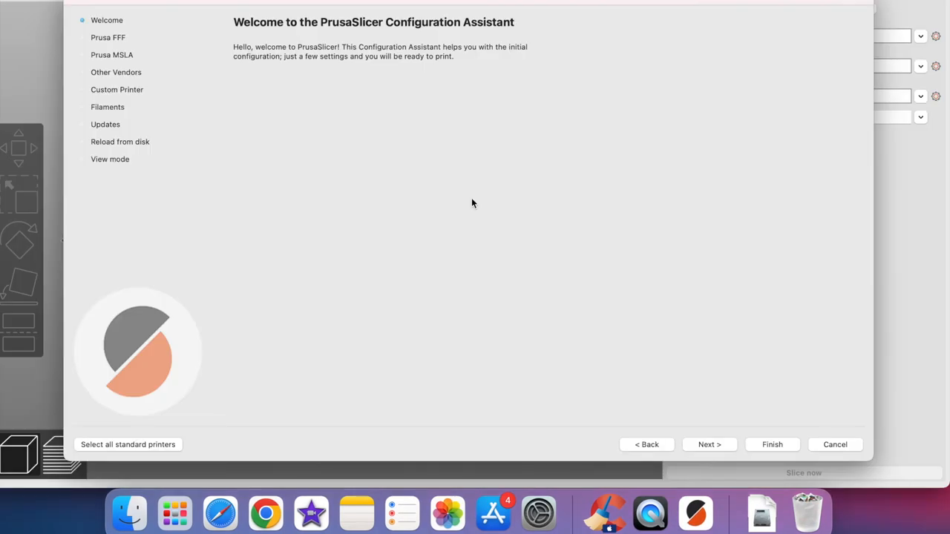
{"action": "mouse_move", "coordinate": [399, 102]}
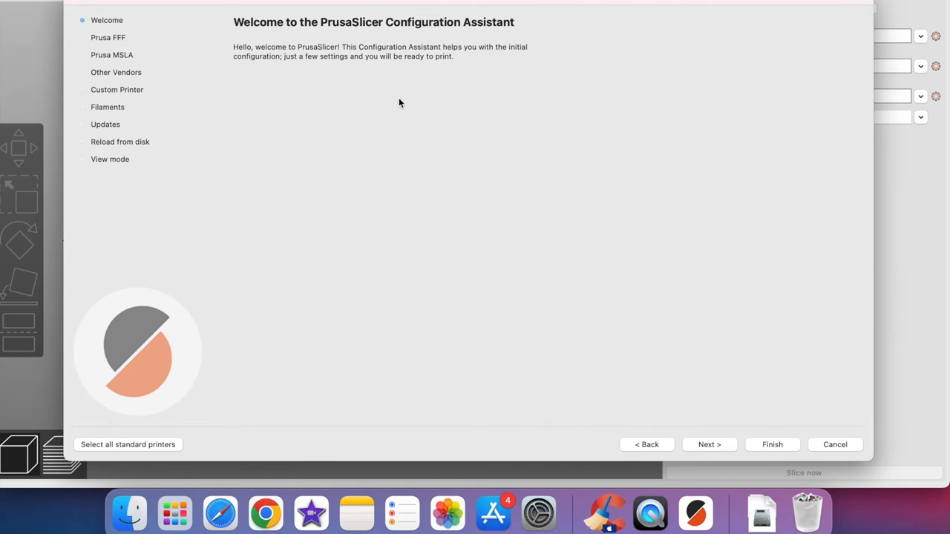
{"action": "mouse_move", "coordinate": [716, 446]}
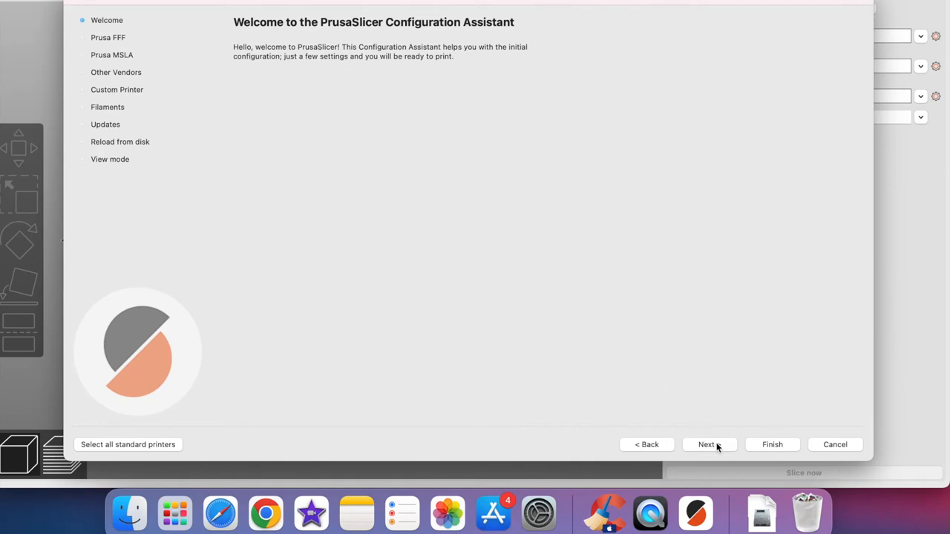
{"action": "left_click", "coordinate": [706, 444]}
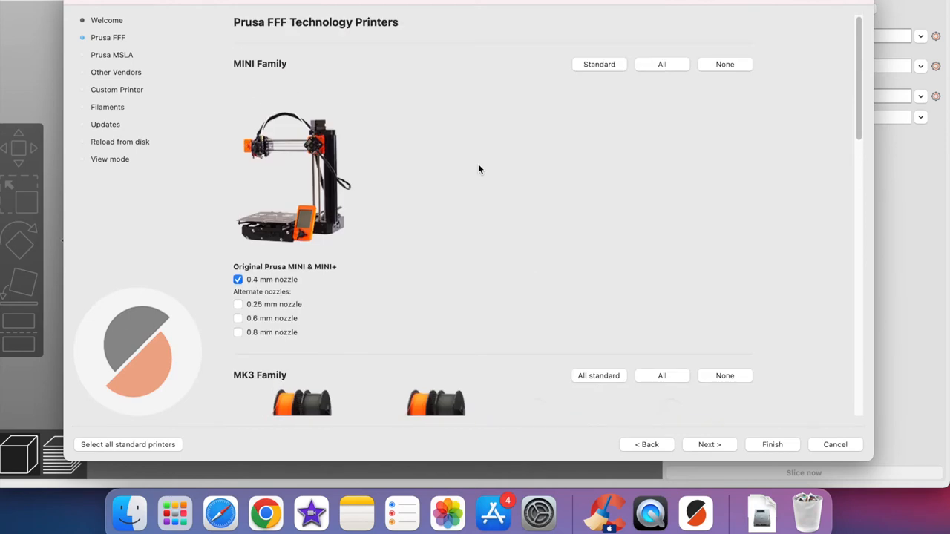
{"action": "mouse_move", "coordinate": [255, 77]}
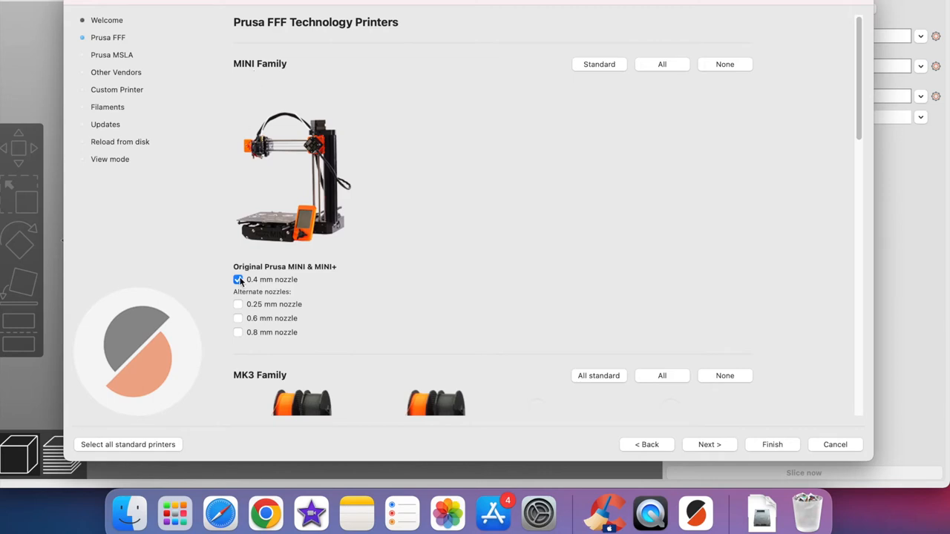
{"action": "scroll", "scroll_direction": "down", "scroll_amount": 3}
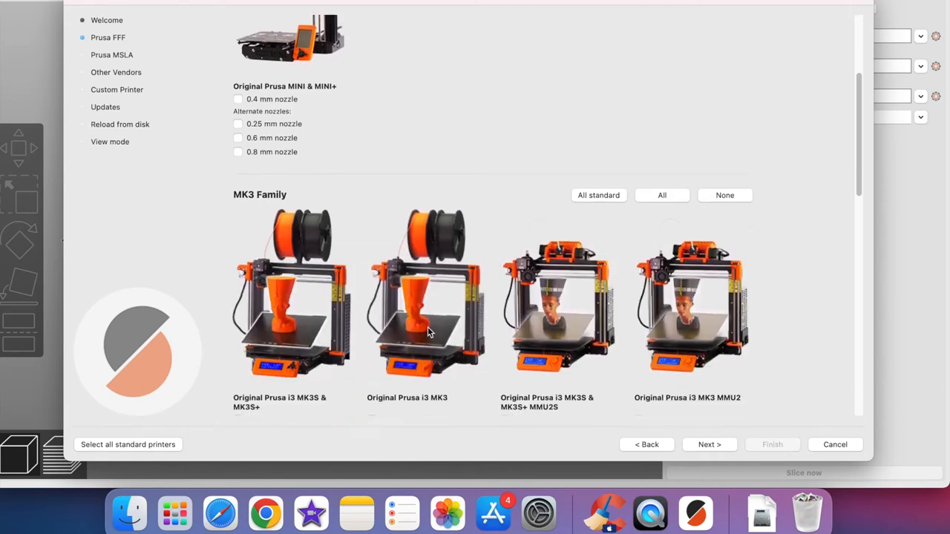
{"action": "scroll", "scroll_direction": "down", "scroll_amount": 3}
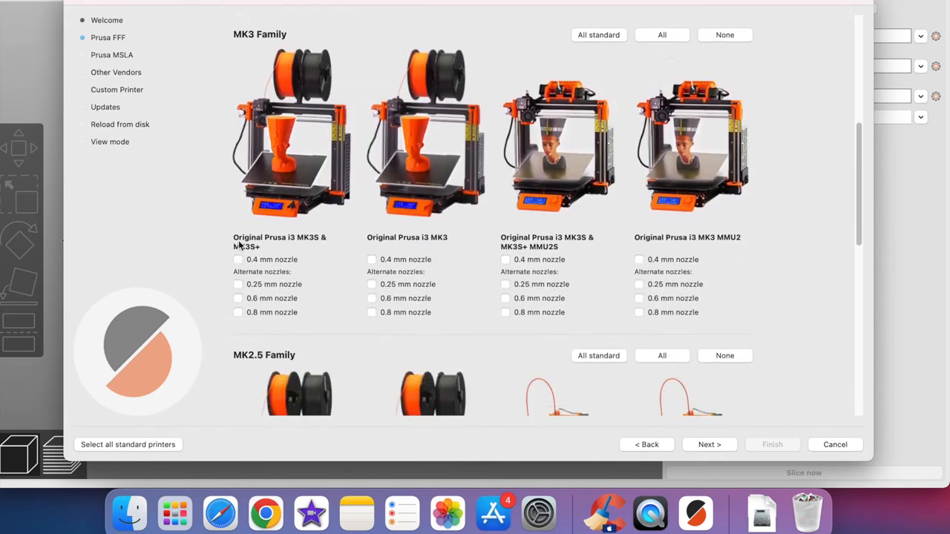
{"action": "mouse_move", "coordinate": [306, 246]}
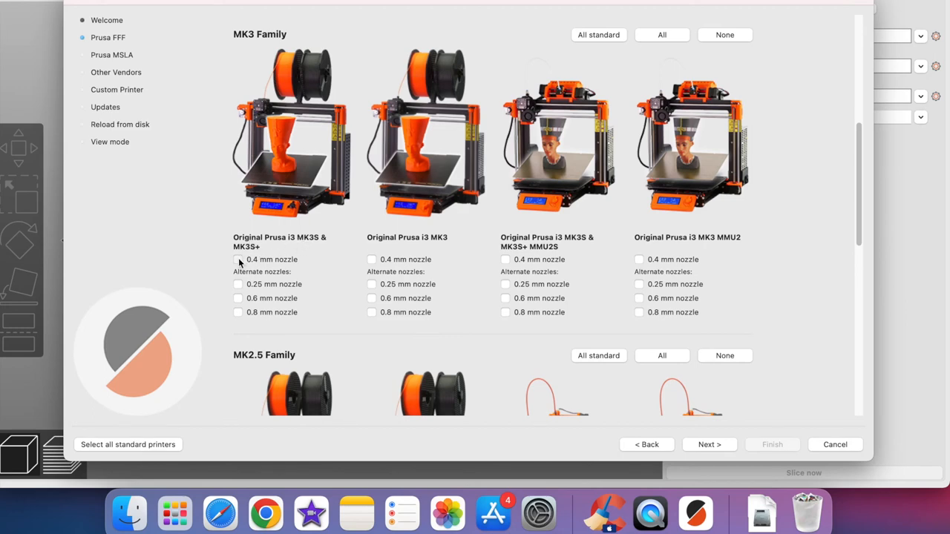
{"action": "left_click", "coordinate": [237, 258]}
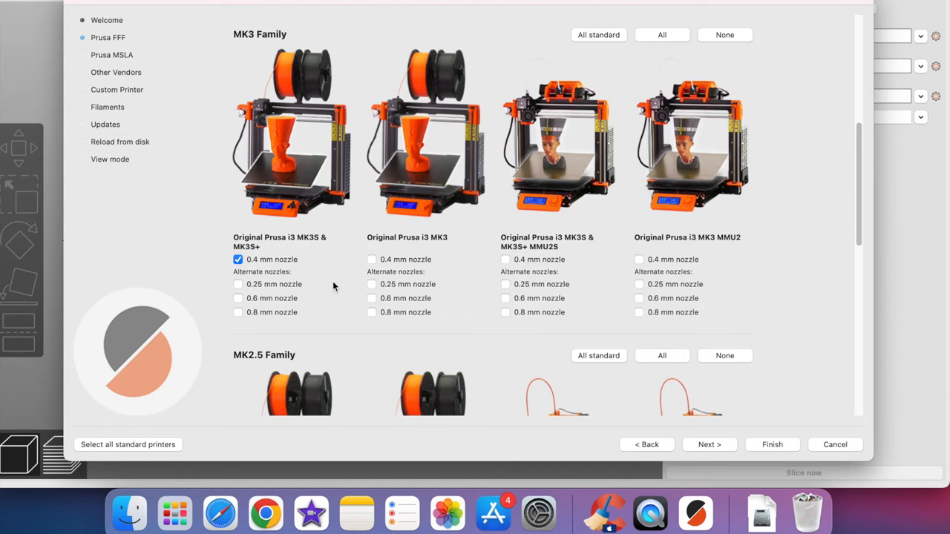
{"action": "scroll", "scroll_direction": "down", "scroll_amount": 3}
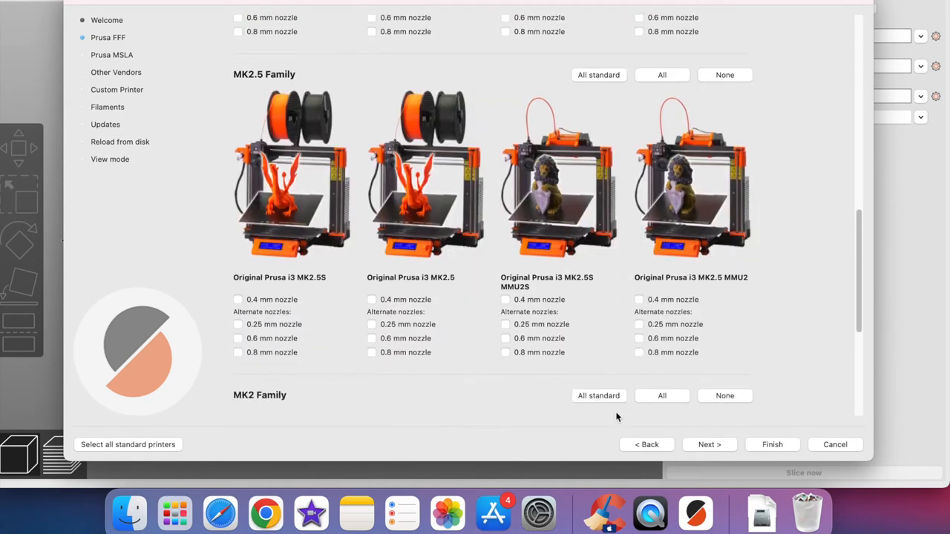
{"action": "left_click", "coordinate": [111, 54]}
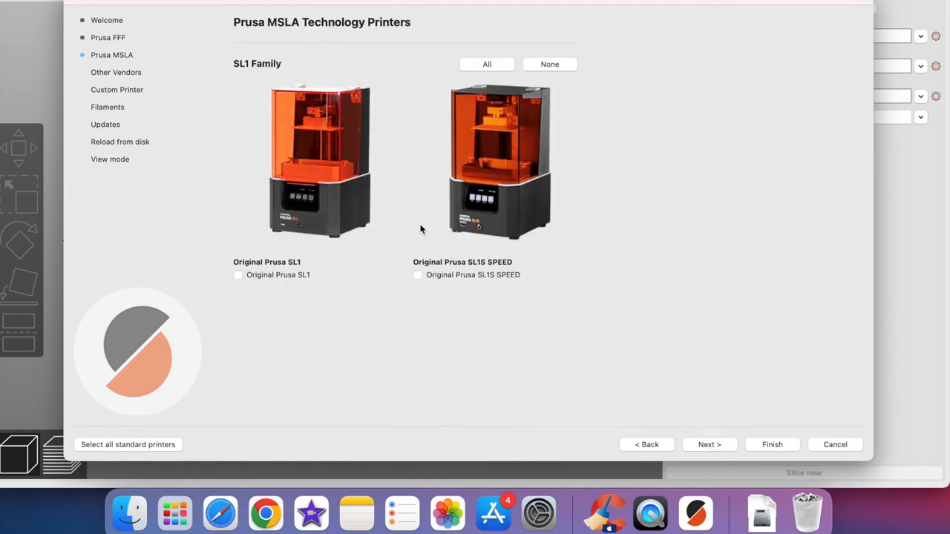
{"action": "mouse_move", "coordinate": [478, 188]}
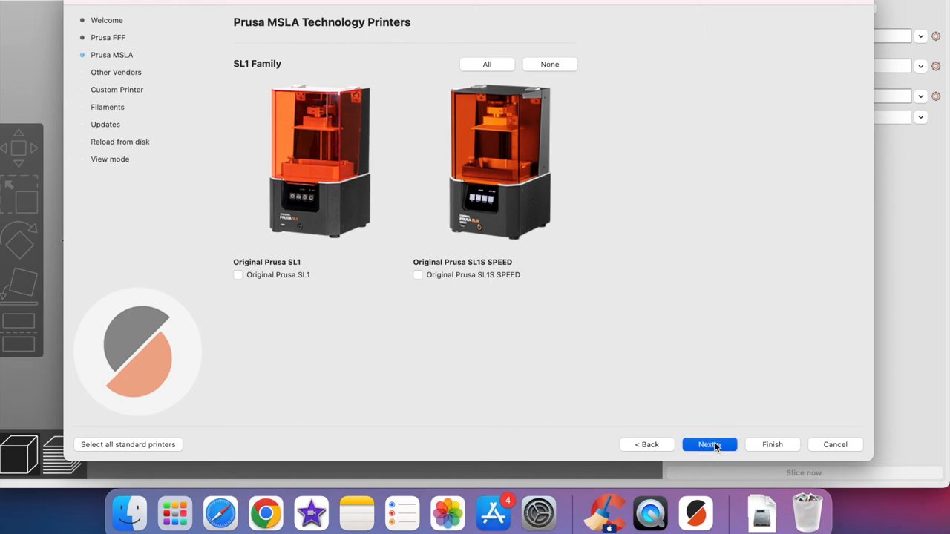
- Continue past Prusa MSLA, Other Vendors, Custom Printer and Filaments to Automatic updates
{"action": "left_click", "coordinate": [708, 444]}
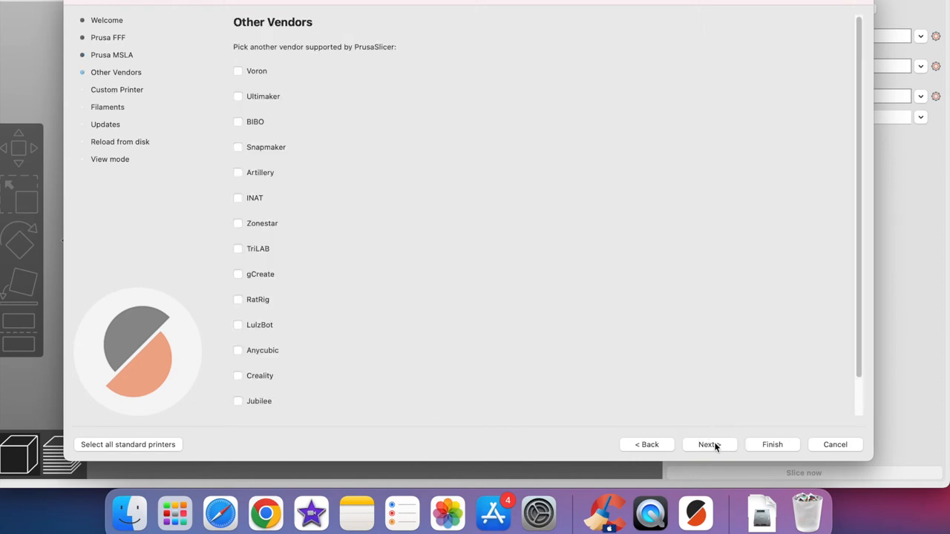
{"action": "left_click", "coordinate": [707, 443]}
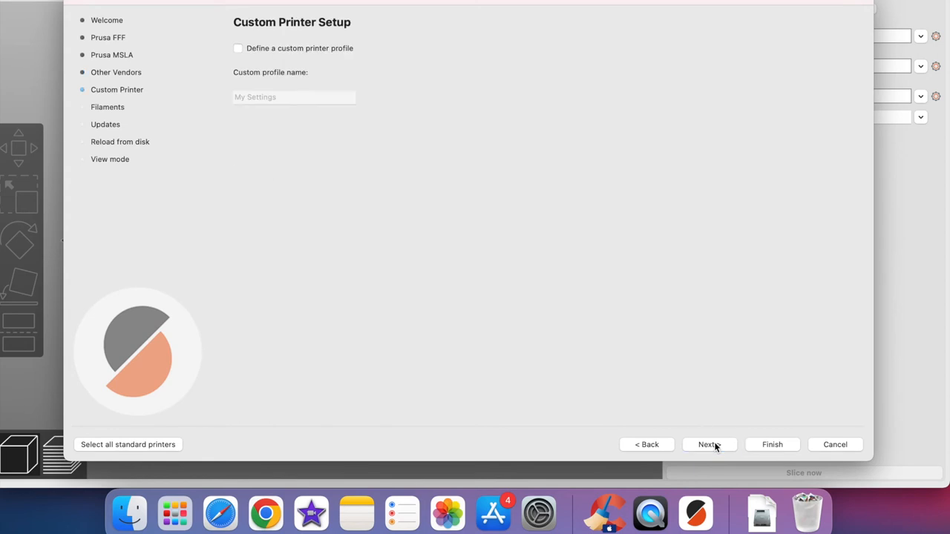
{"action": "left_click", "coordinate": [708, 445]}
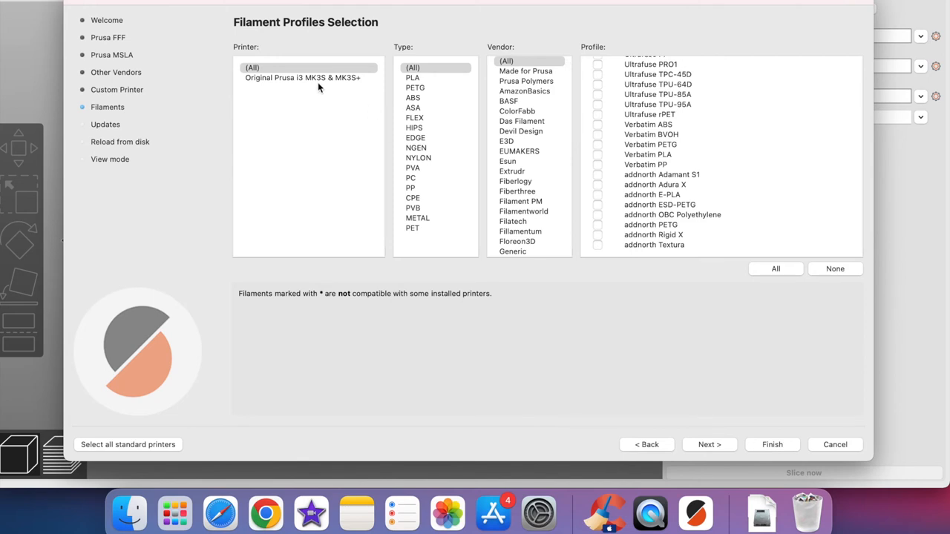
{"action": "mouse_move", "coordinate": [252, 72]}
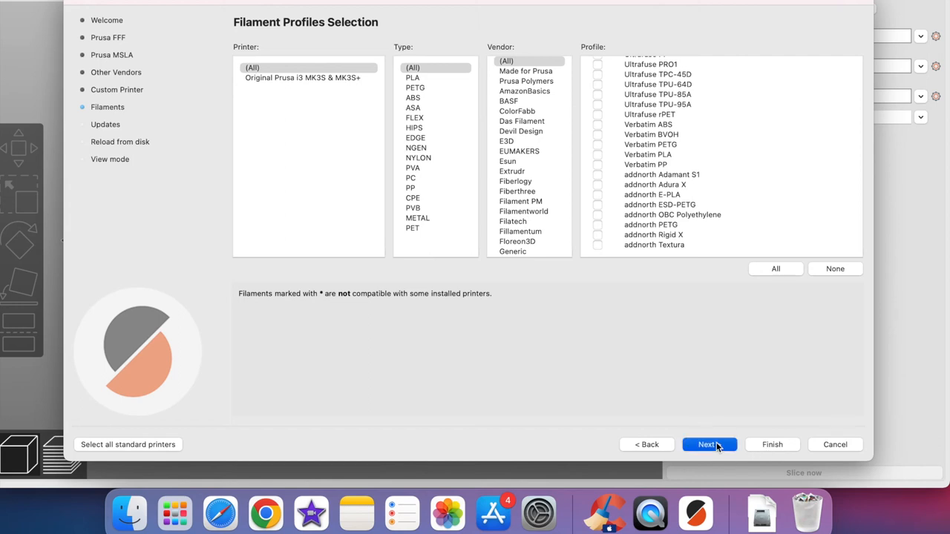
{"action": "left_click", "coordinate": [708, 445]}
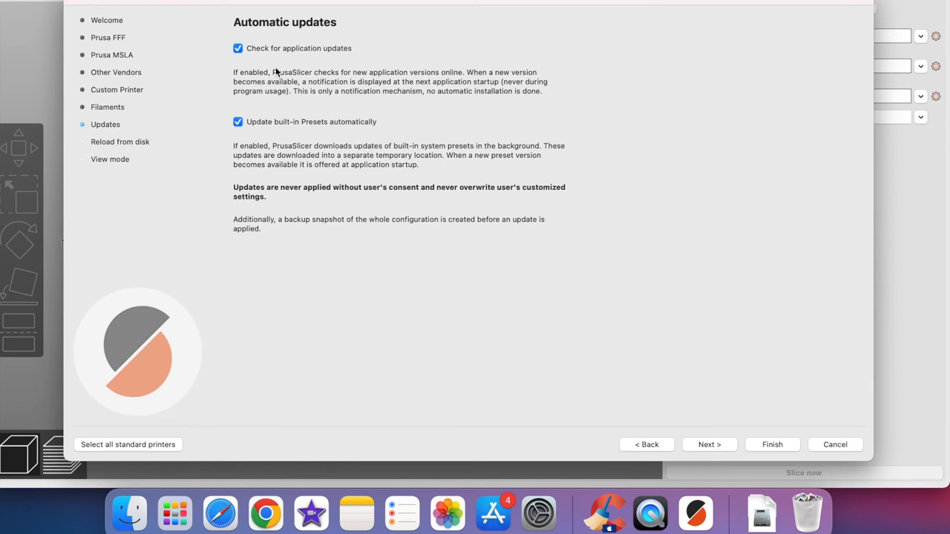
{"action": "mouse_move", "coordinate": [715, 463]}
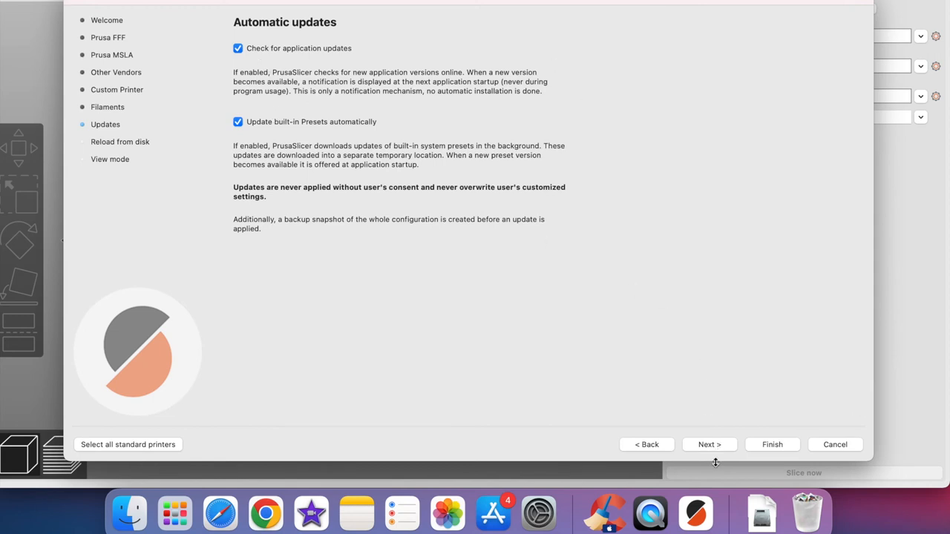
- Keep update and reload settings, finish the wizard in Simple mode to show the empty MK3S bed
{"action": "left_click", "coordinate": [709, 445]}
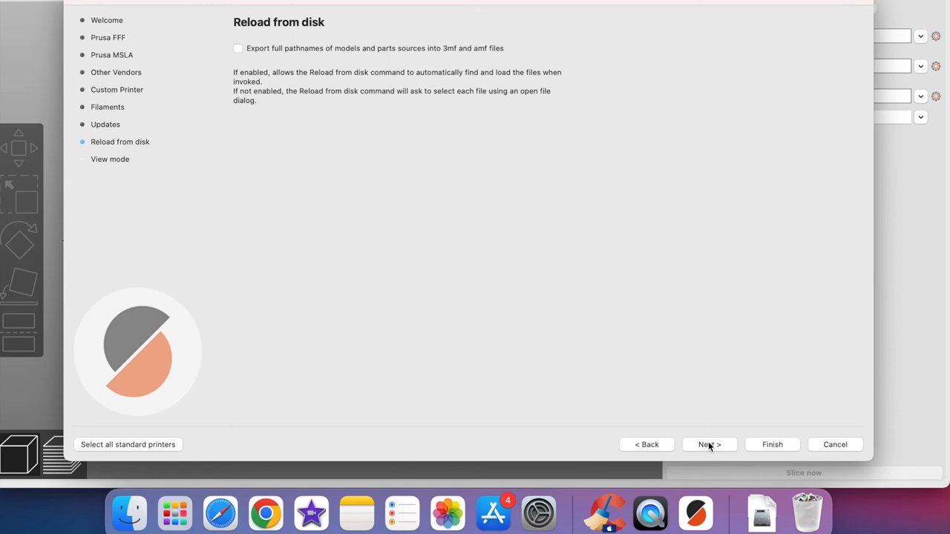
{"action": "left_click", "coordinate": [709, 445]}
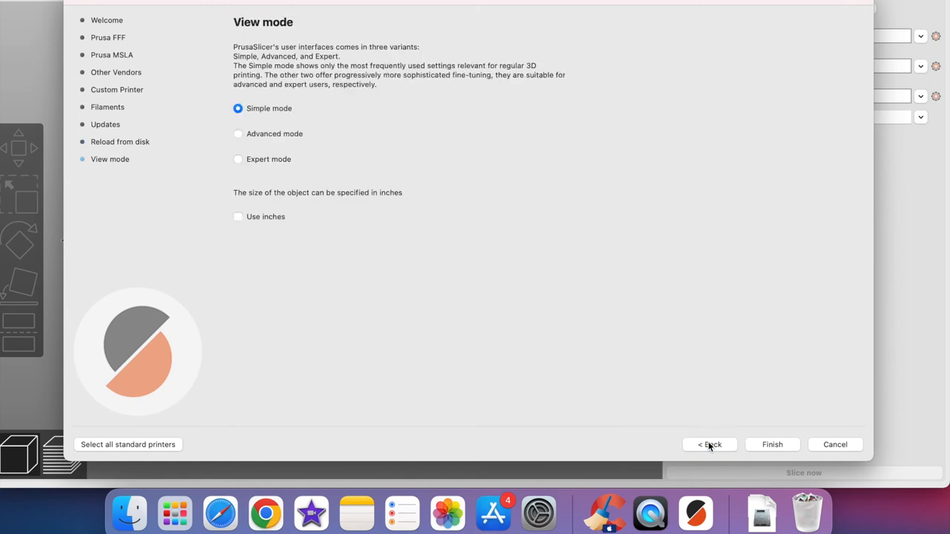
{"action": "mouse_move", "coordinate": [290, 39]}
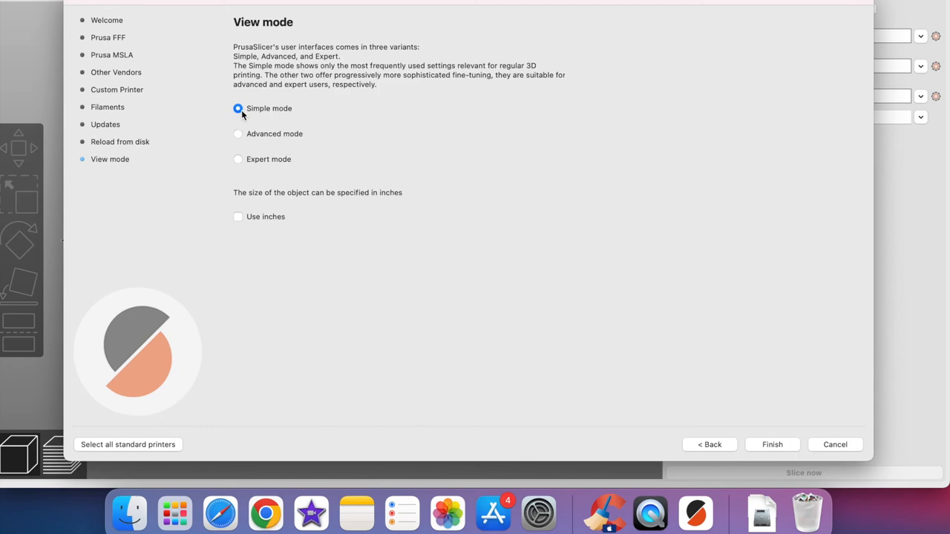
{"action": "left_click", "coordinate": [772, 444]}
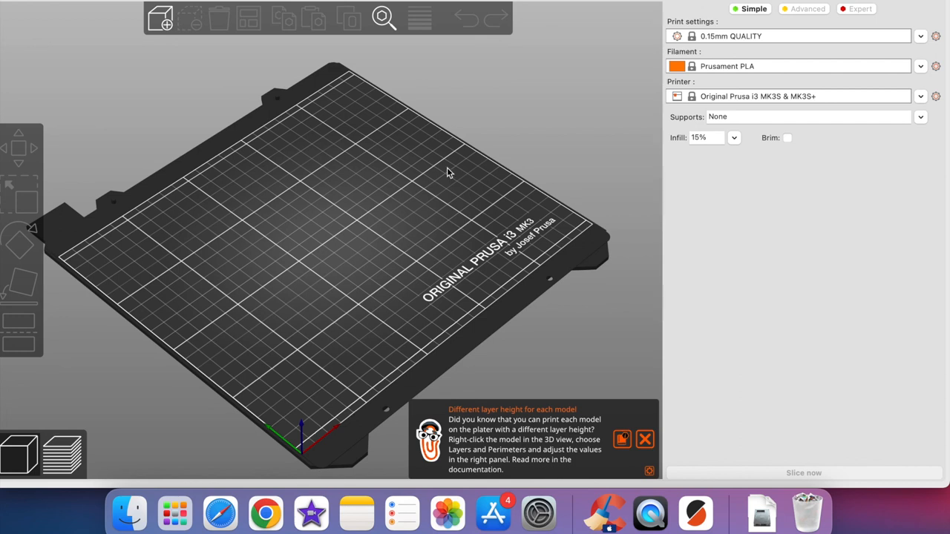
{"action": "mouse_move", "coordinate": [332, 193]}
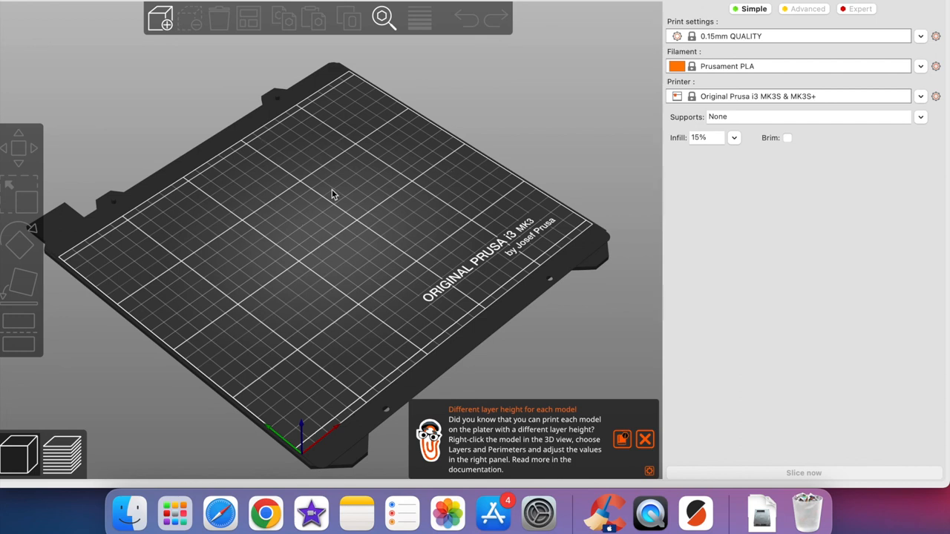
{"action": "mouse_move", "coordinate": [317, 330]}
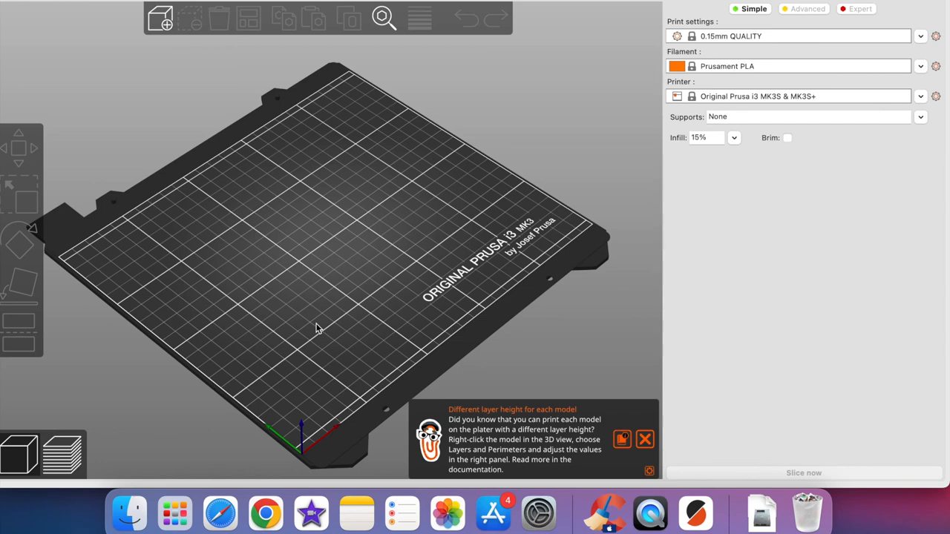